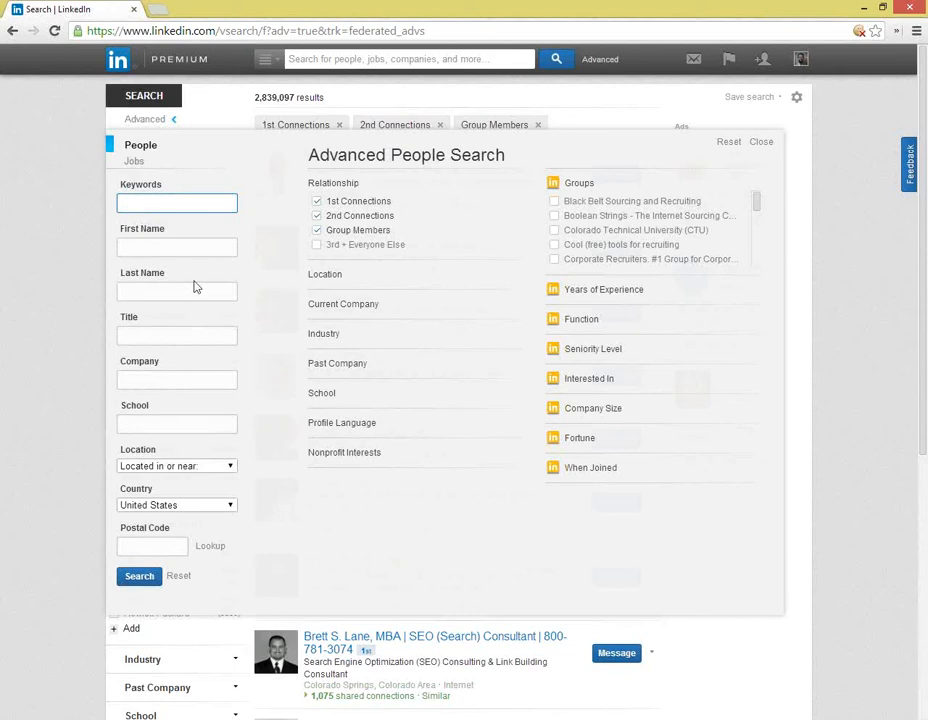
pyautogui.moveTo(356, 230)
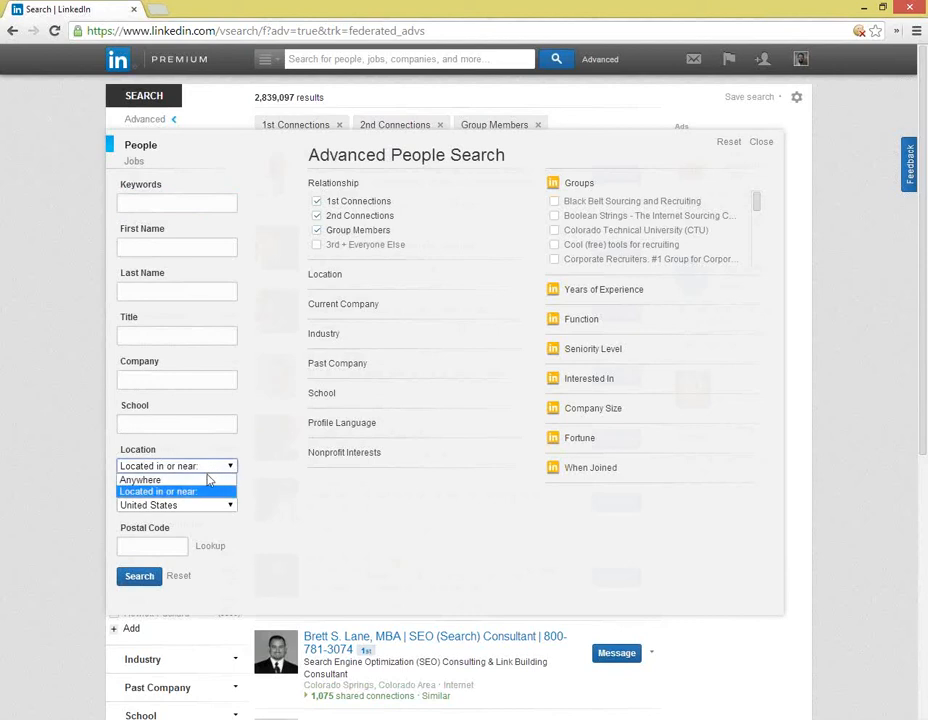
# - Set the search location to Anywhere so results are not tied to one place
pyautogui.click(140, 480)
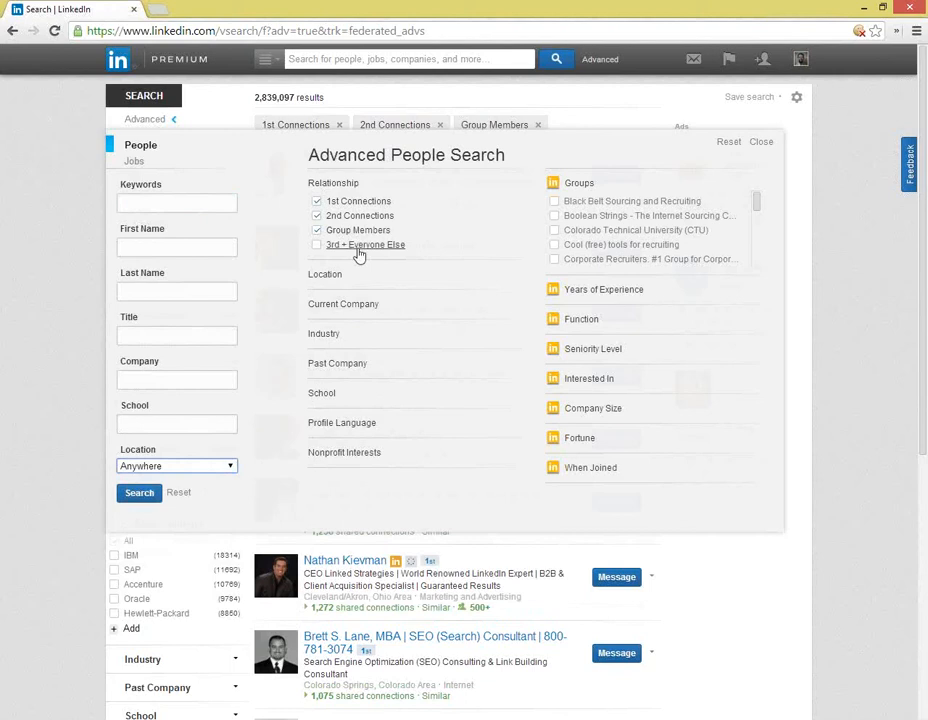
pyautogui.moveTo(364, 244)
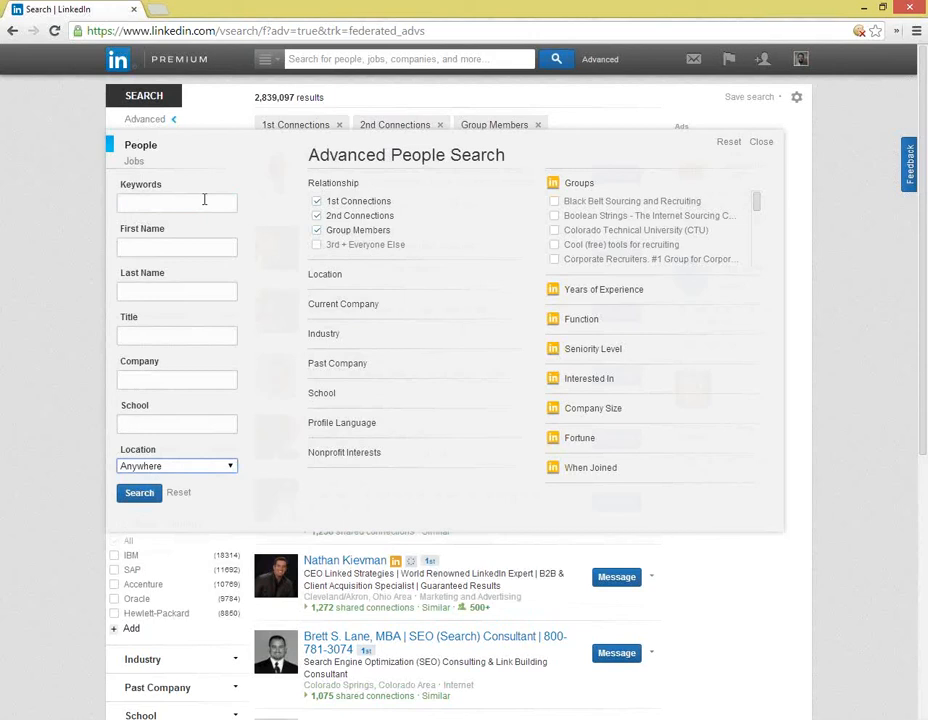
# - Search for keywords 'sourcing recruiting' including 3rd + Everyone Else connections
pyautogui.write('si')
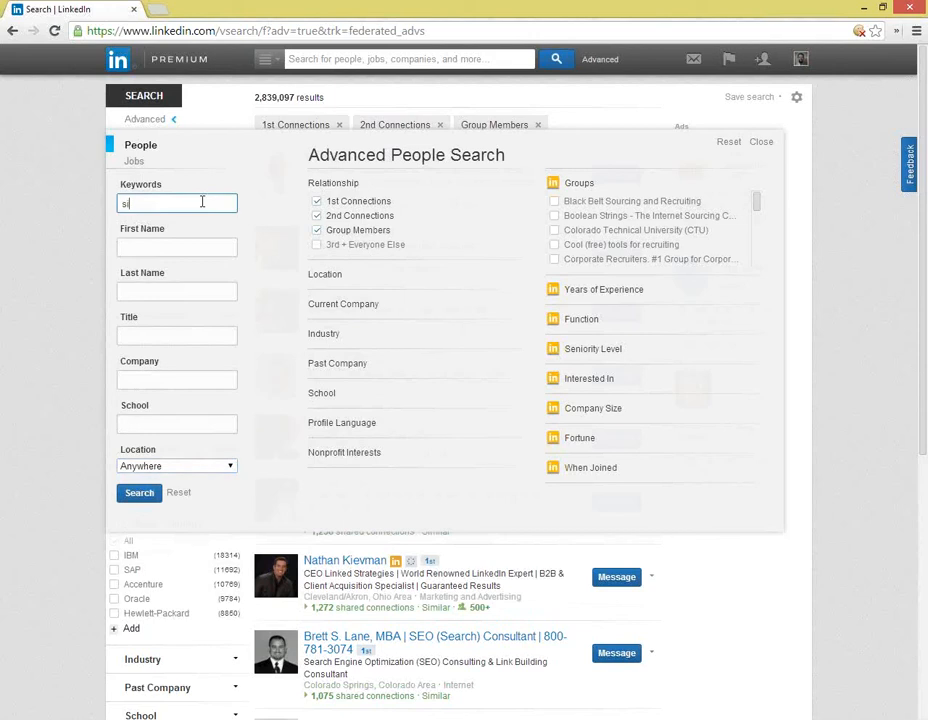
pyautogui.write('o')
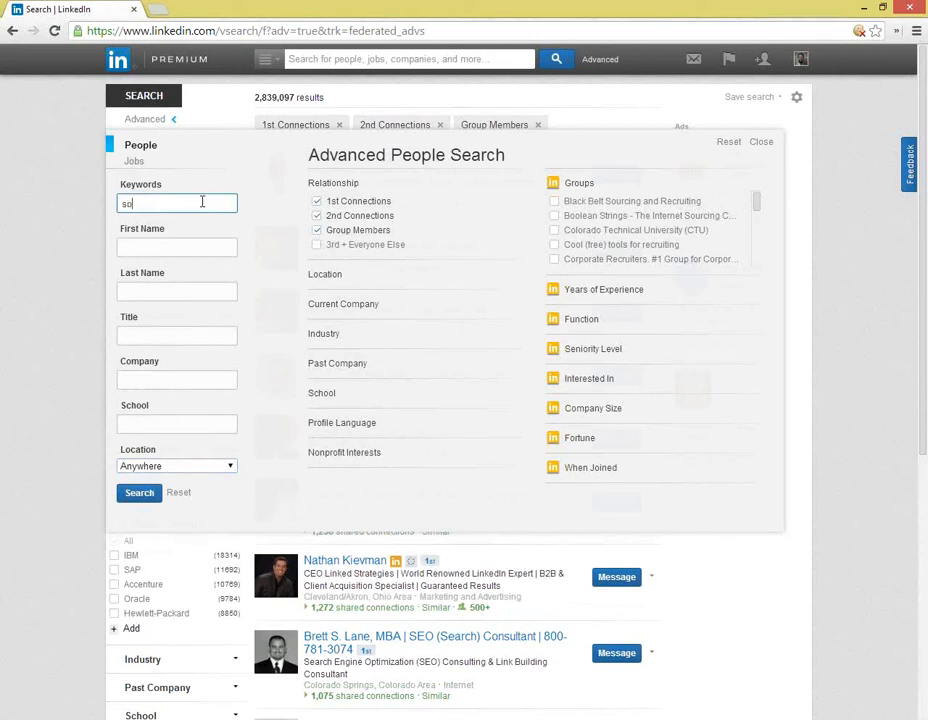
pyautogui.write('sourcing recruiting')
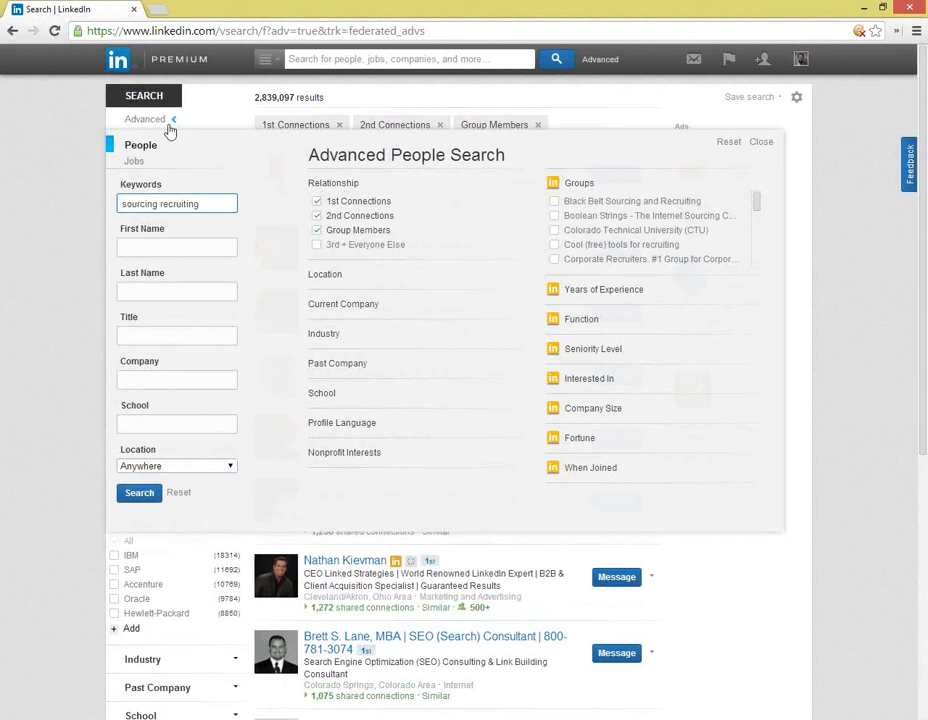
pyautogui.click(316, 244)
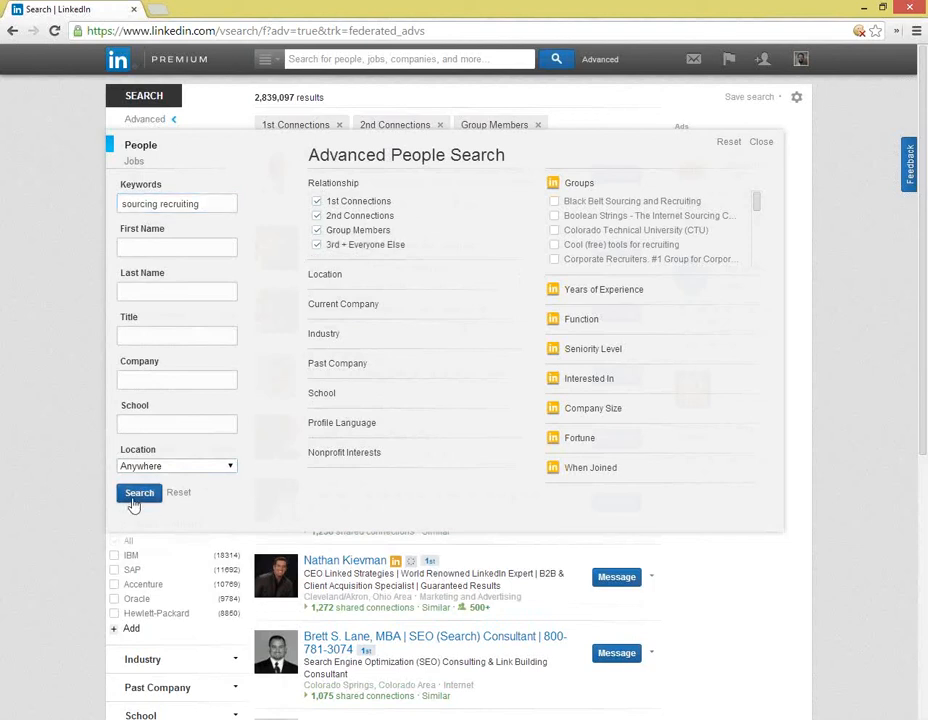
pyautogui.click(140, 492)
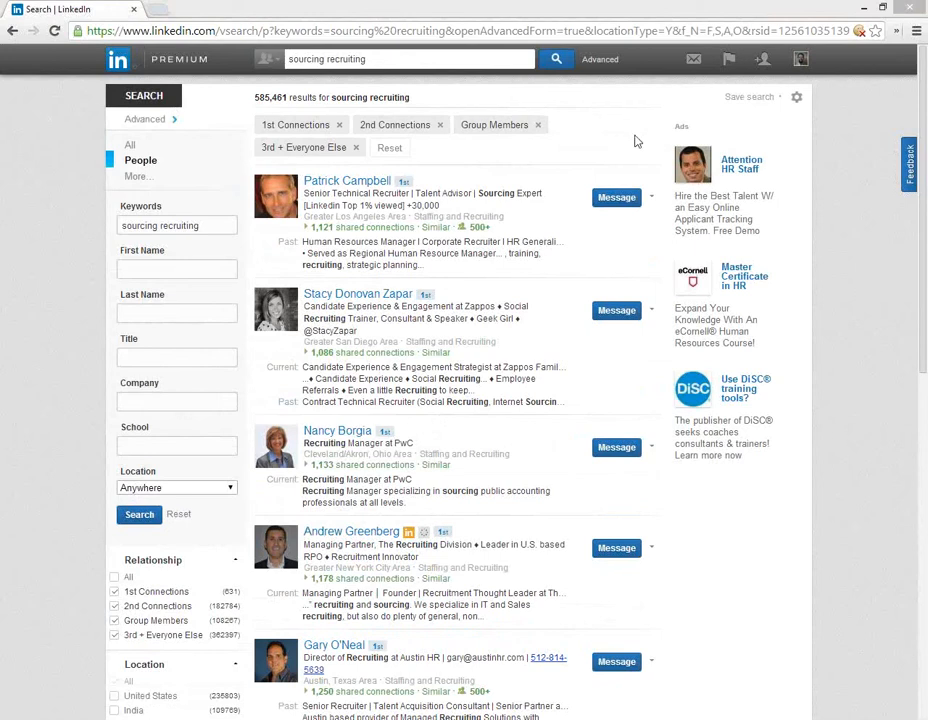
pyautogui.moveTo(858, 300)
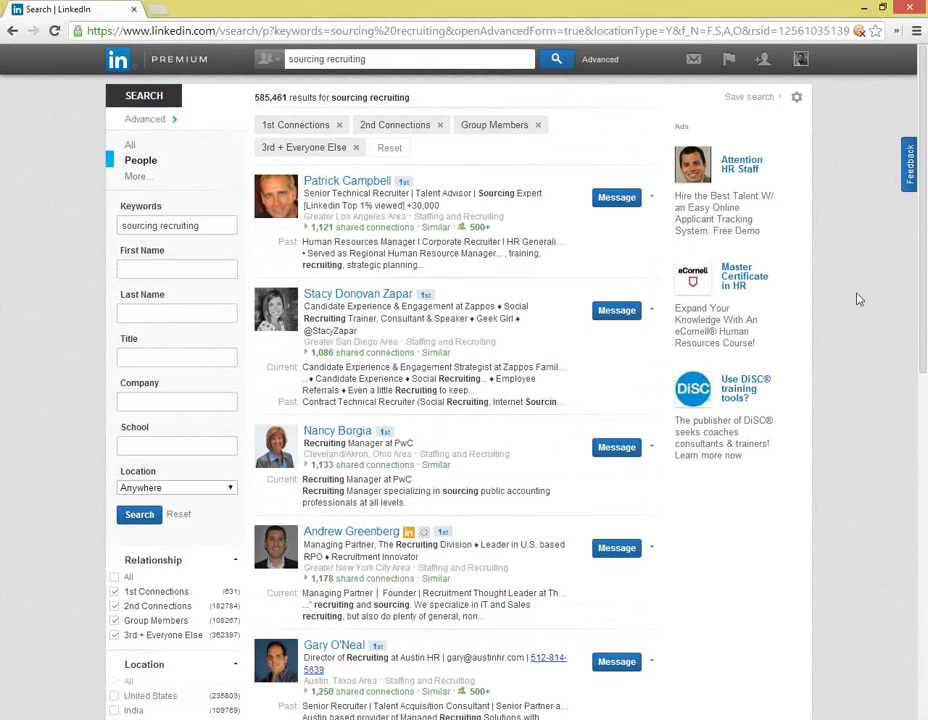
# - Review the 585,461 sourcing recruiting results and start a new Advanced People Search
pyautogui.scroll(-3)
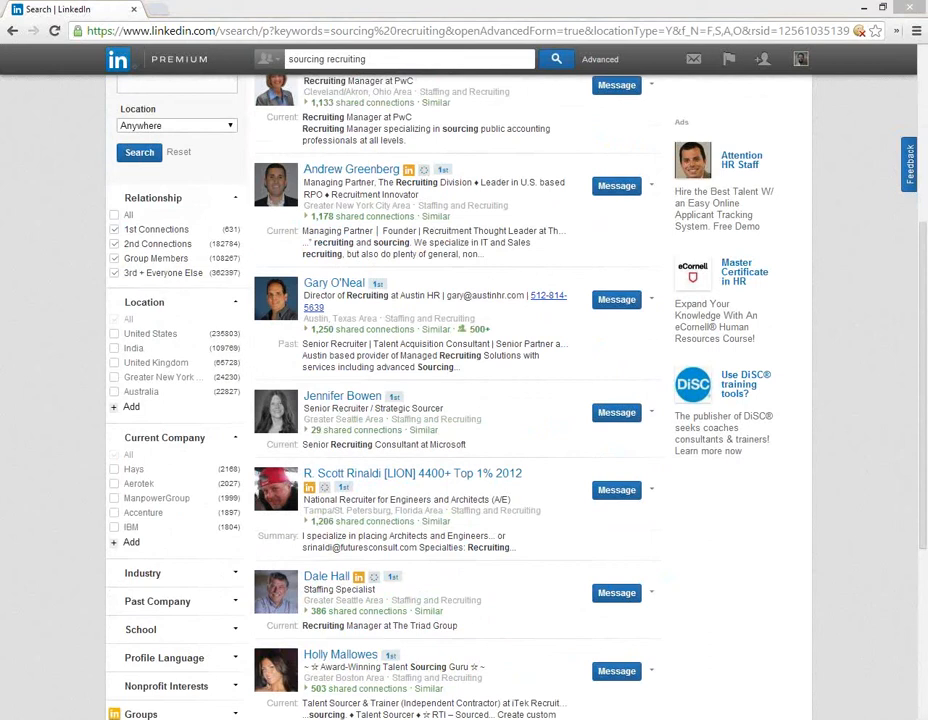
pyautogui.click(600, 60)
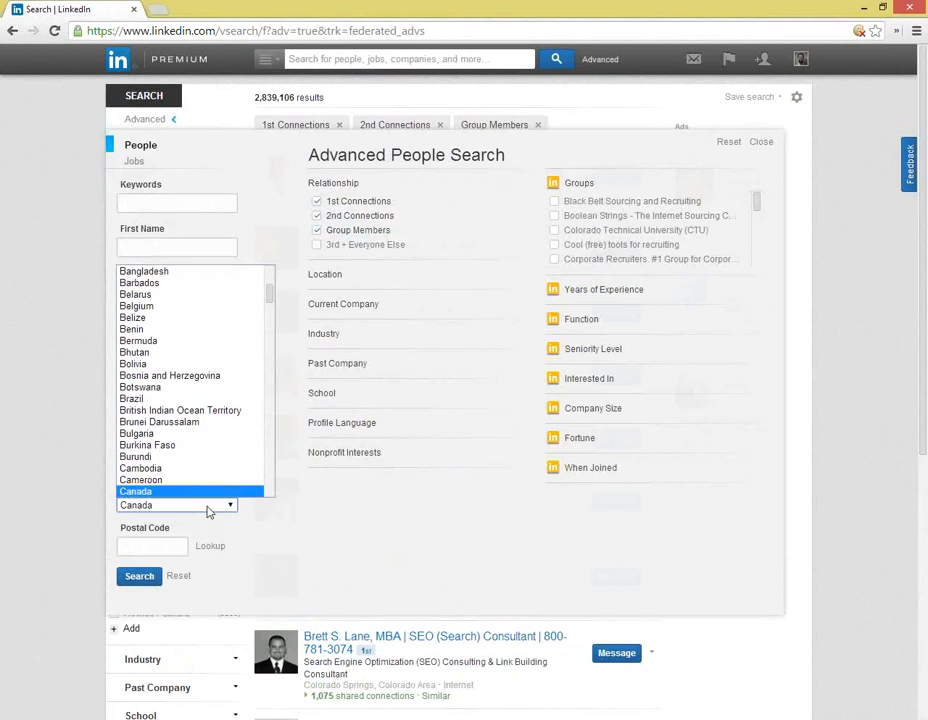
# - Search 'doctor OR nurse' limited to Canada, including 3rd + Everyone Else connections
pyautogui.click(136, 492)
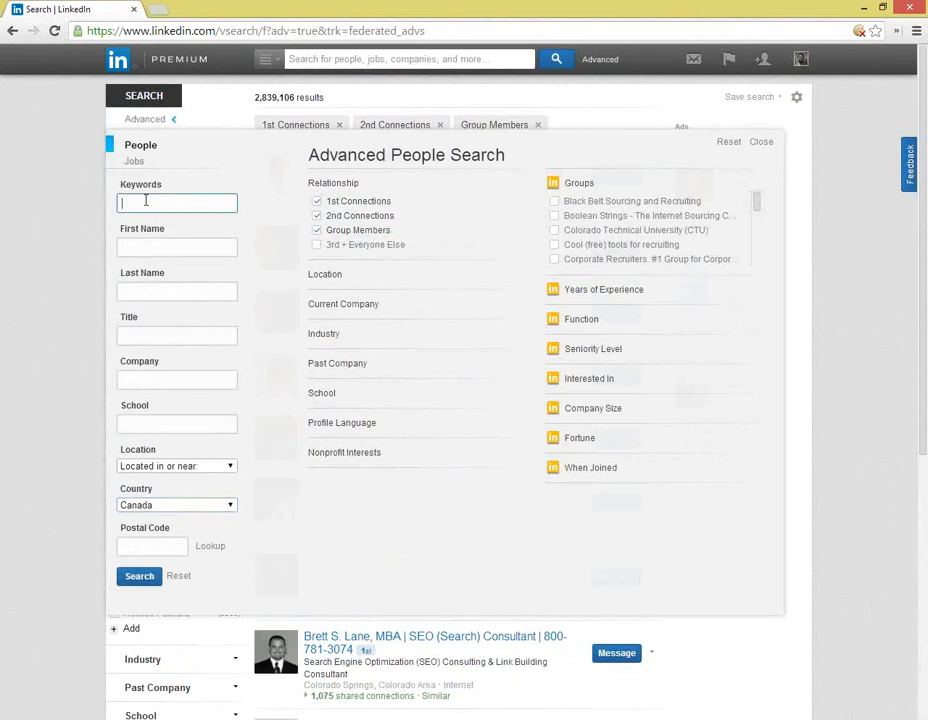
pyautogui.write('doctor o')
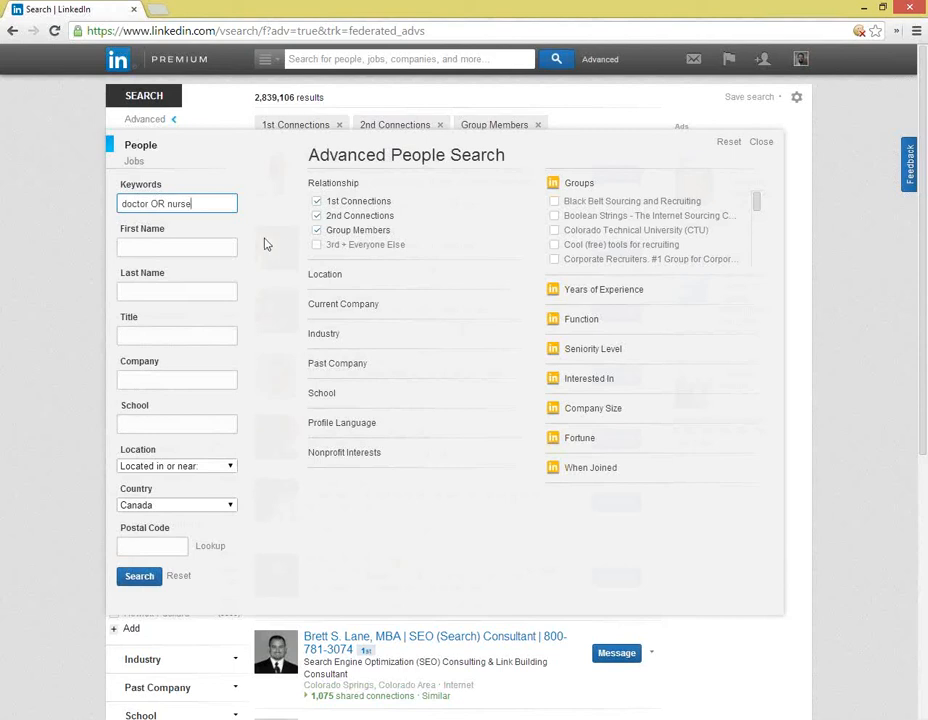
pyautogui.click(316, 244)
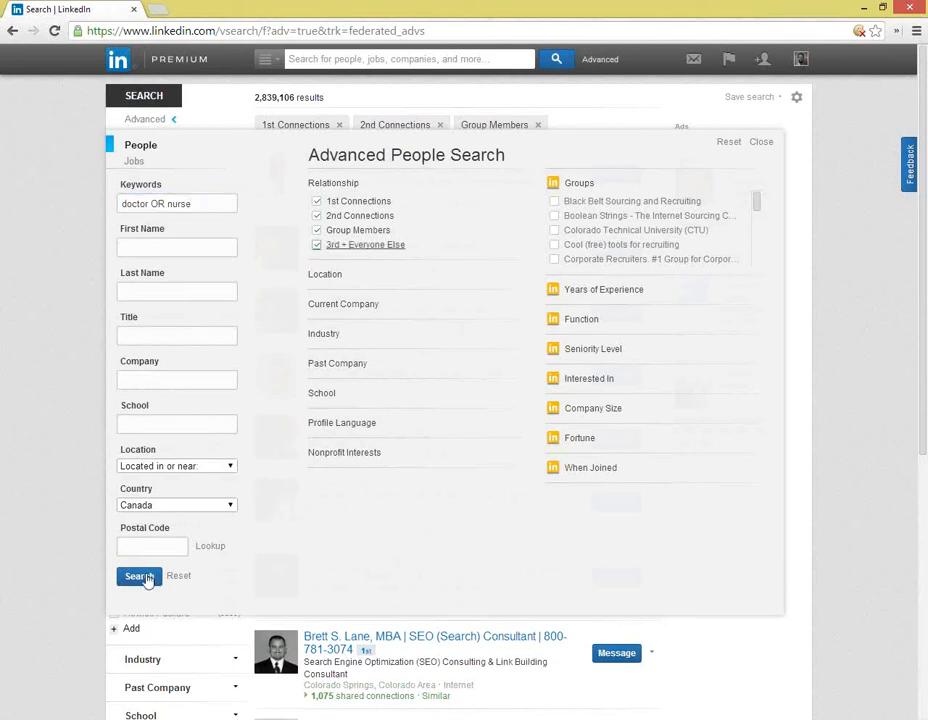
pyautogui.click(138, 576)
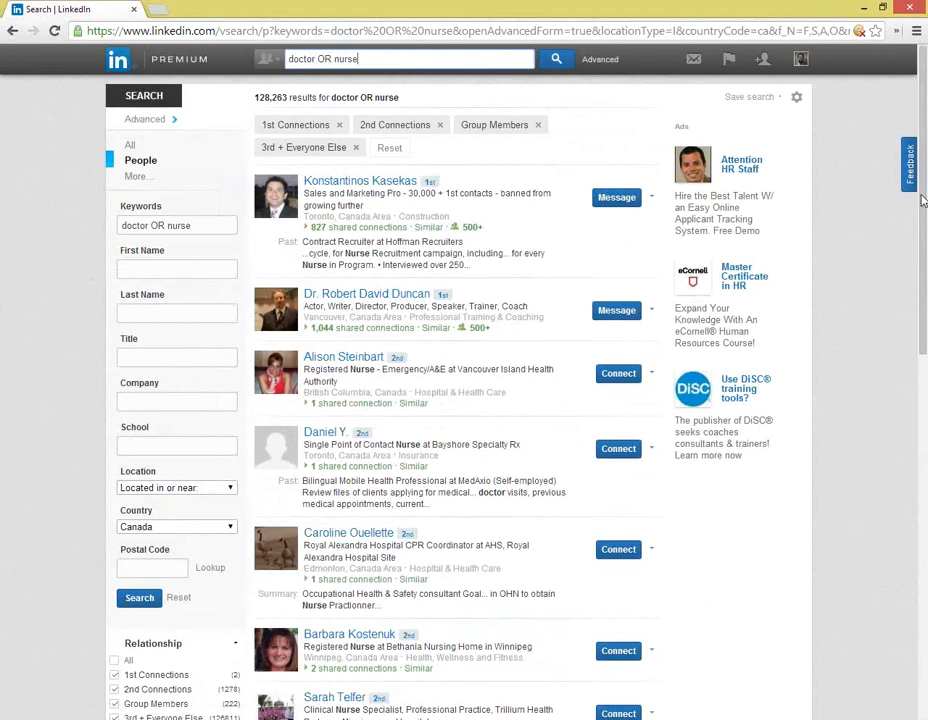
# - Scroll through the 120,263 doctor OR nurse results in Canada
pyautogui.scroll(-3)
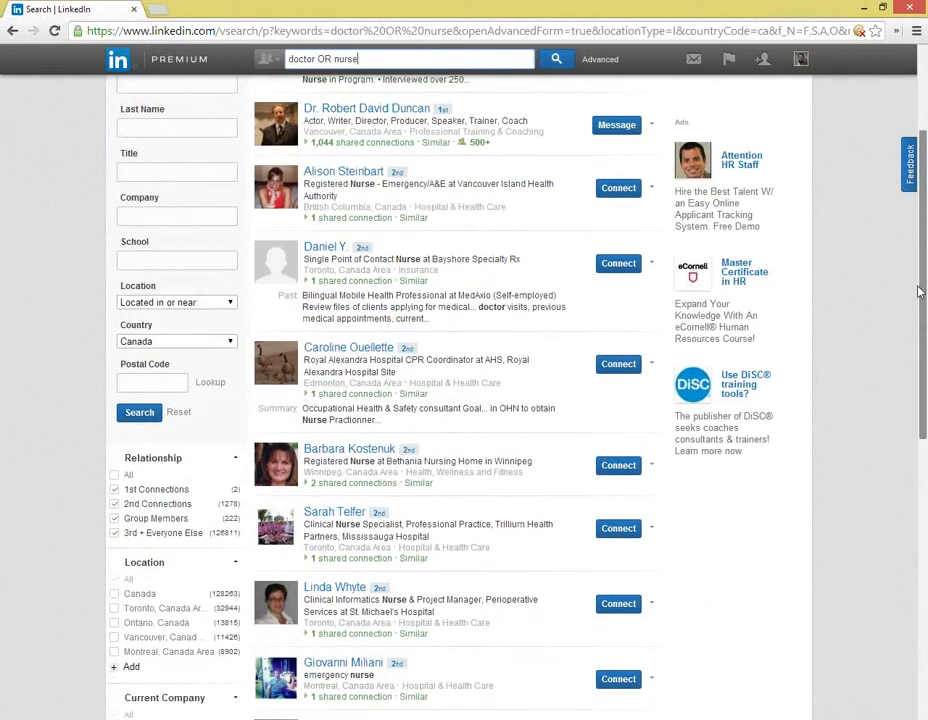
pyautogui.scroll(-3)
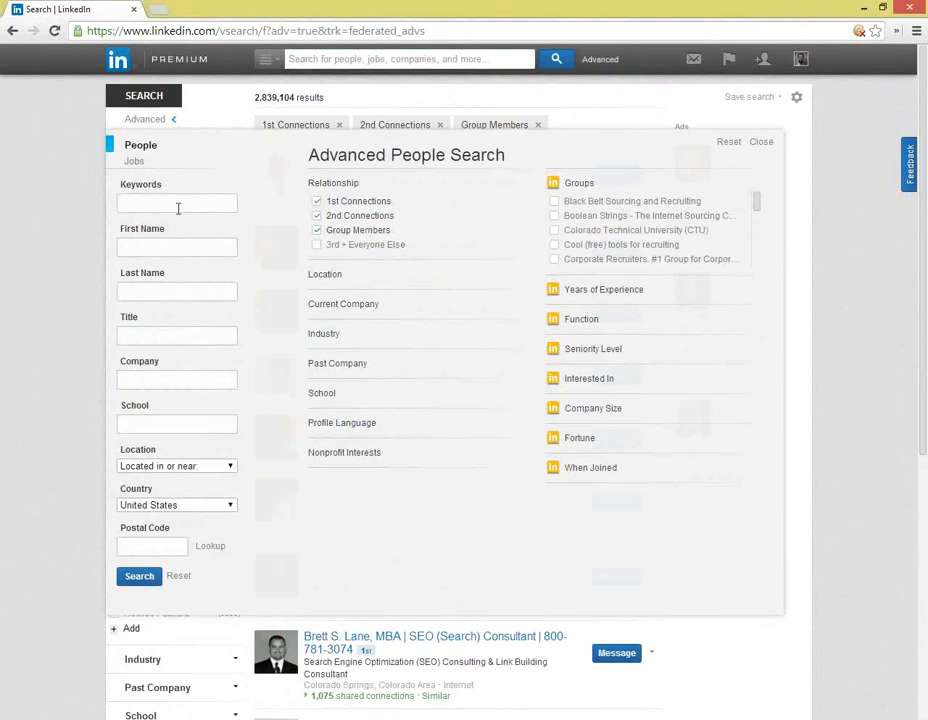
# - Search 'MD NOT doctor' limited to the United Kingdom, including 3rd + Everyone Else connections
pyautogui.write('M')
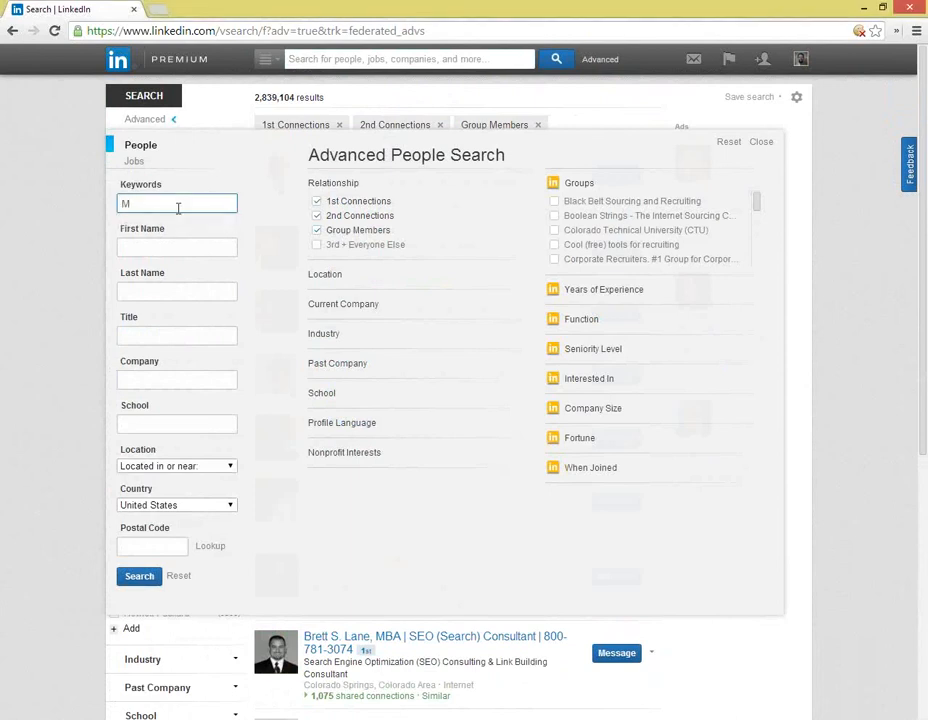
pyautogui.write('D NOT')
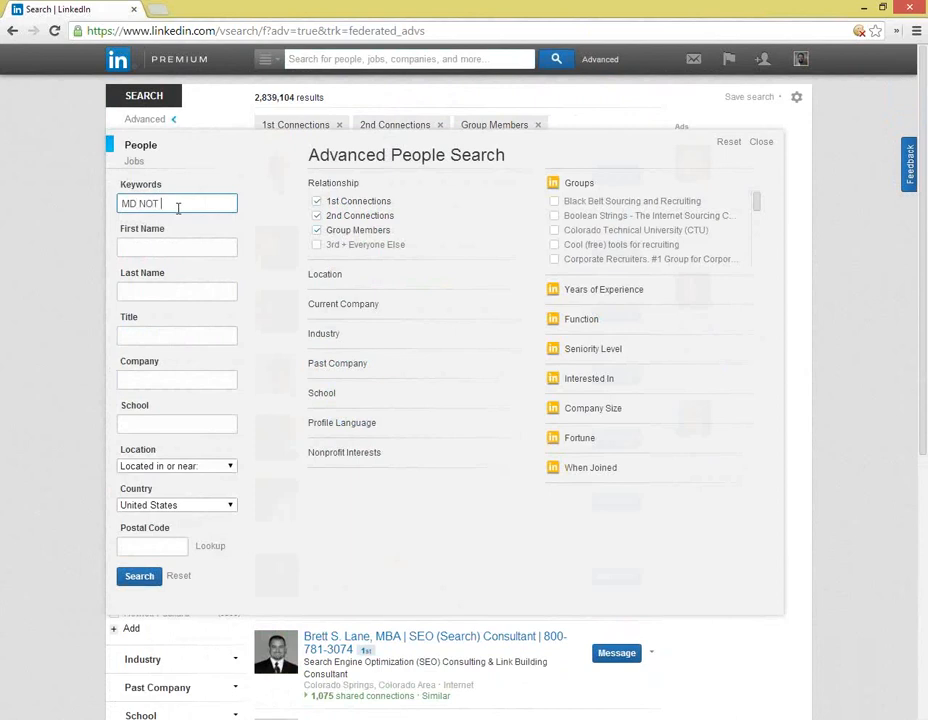
pyautogui.write('doctor')
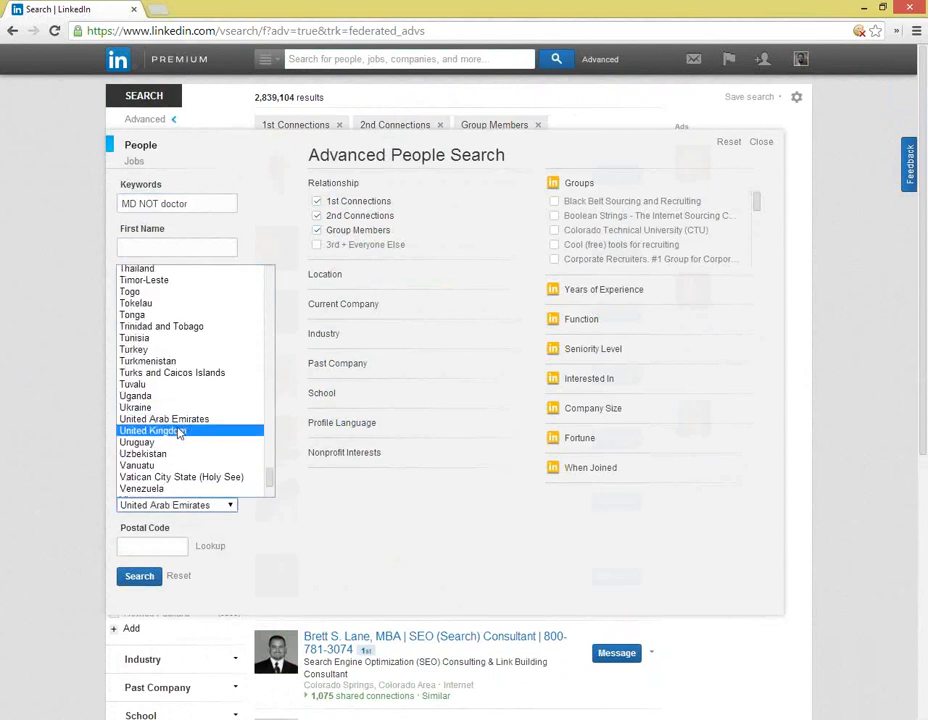
pyautogui.click(152, 430)
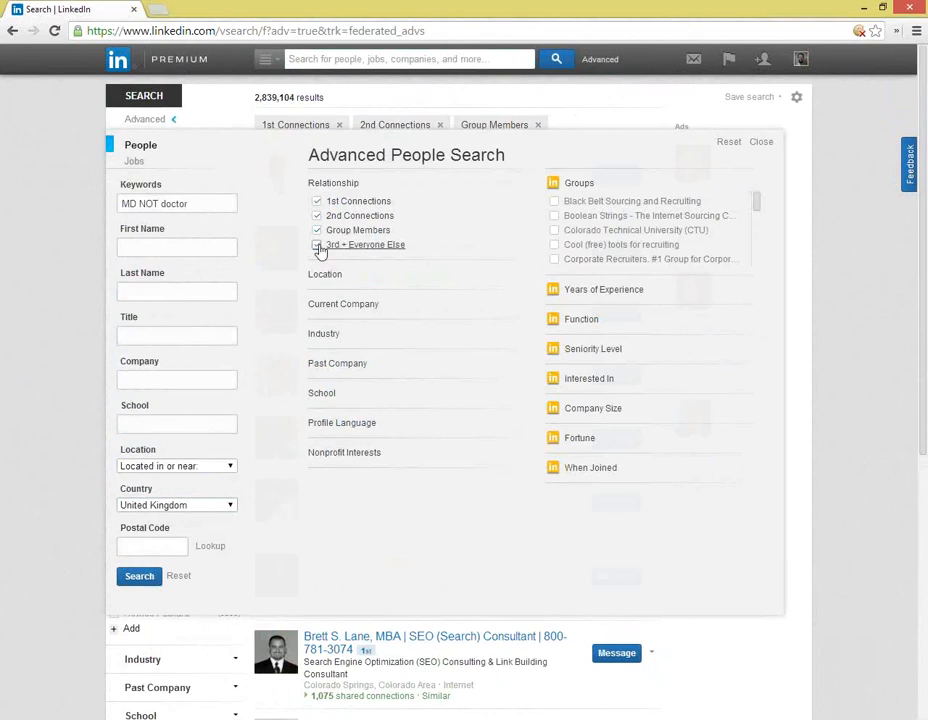
pyautogui.click(318, 244)
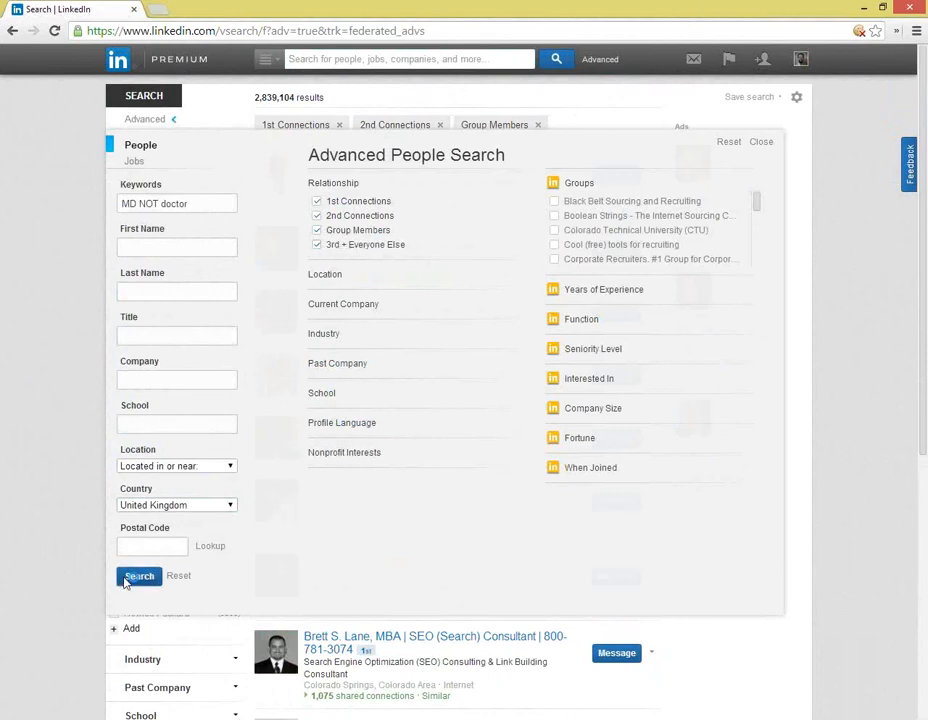
pyautogui.click(140, 576)
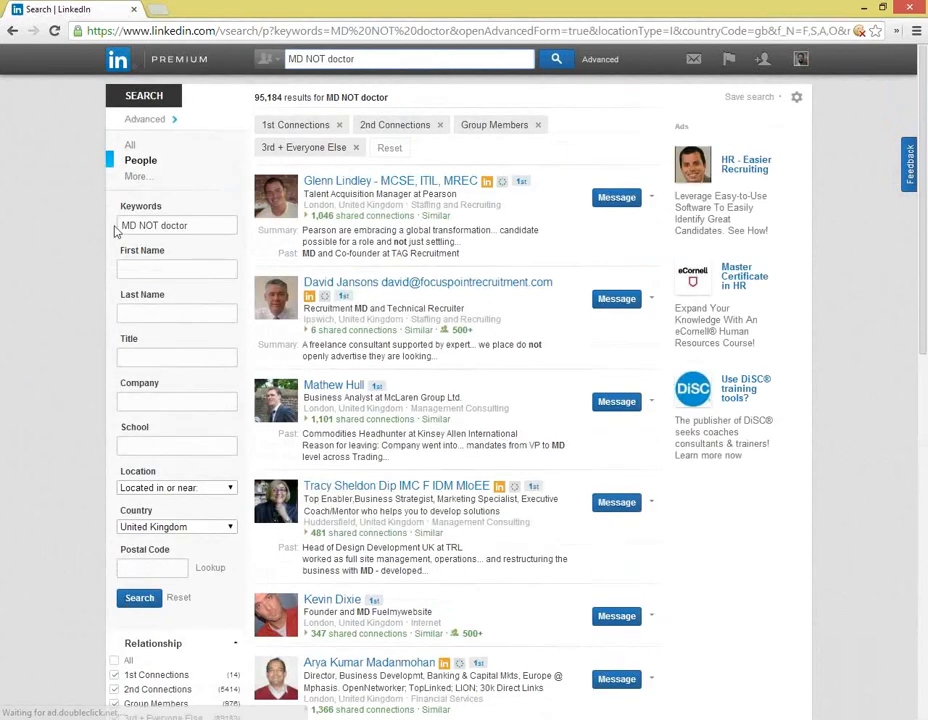